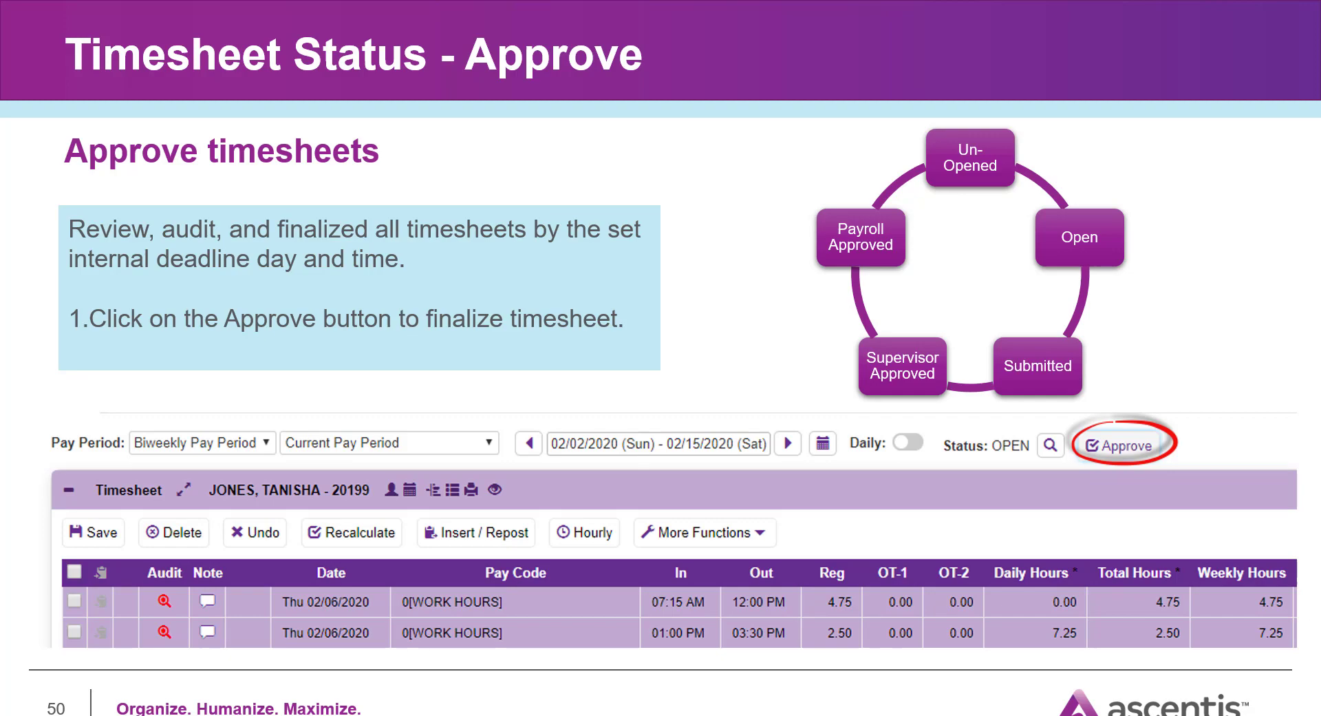
mouse_move(925, 529)
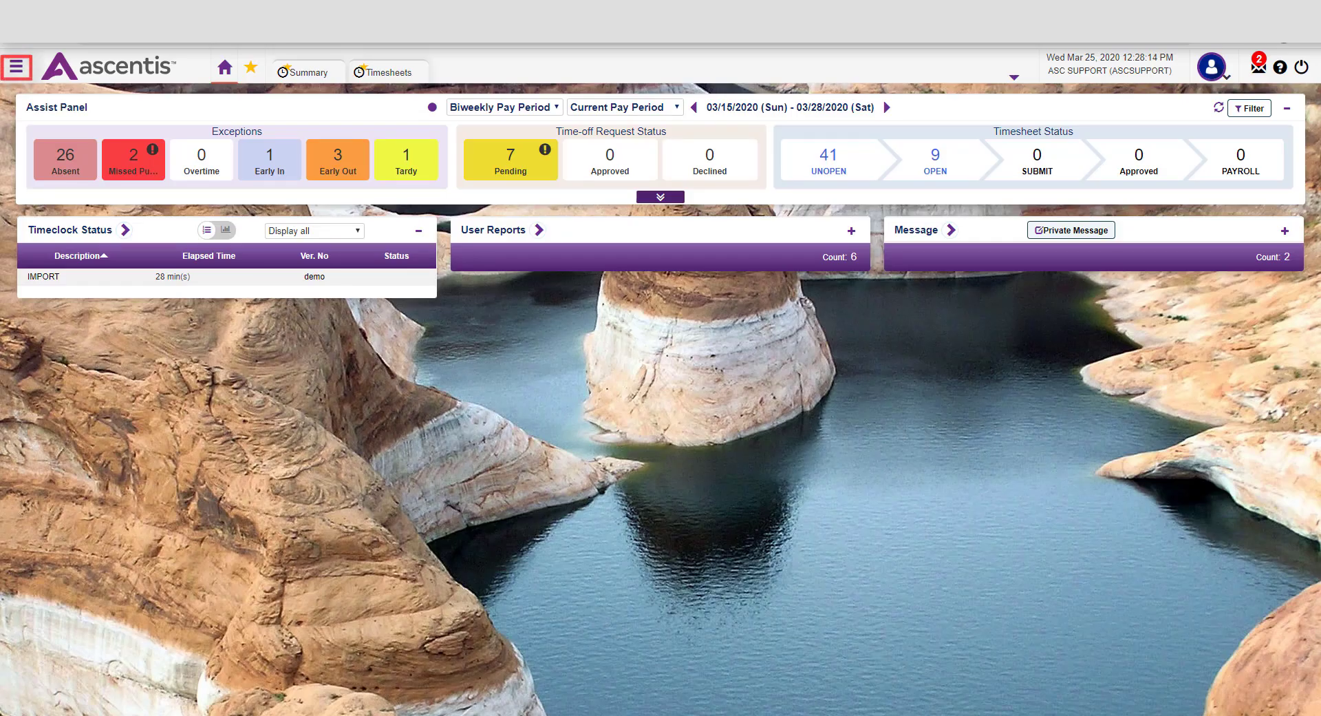
Go to Attendance > Timesheets from the hamburger menu.
click(16, 66)
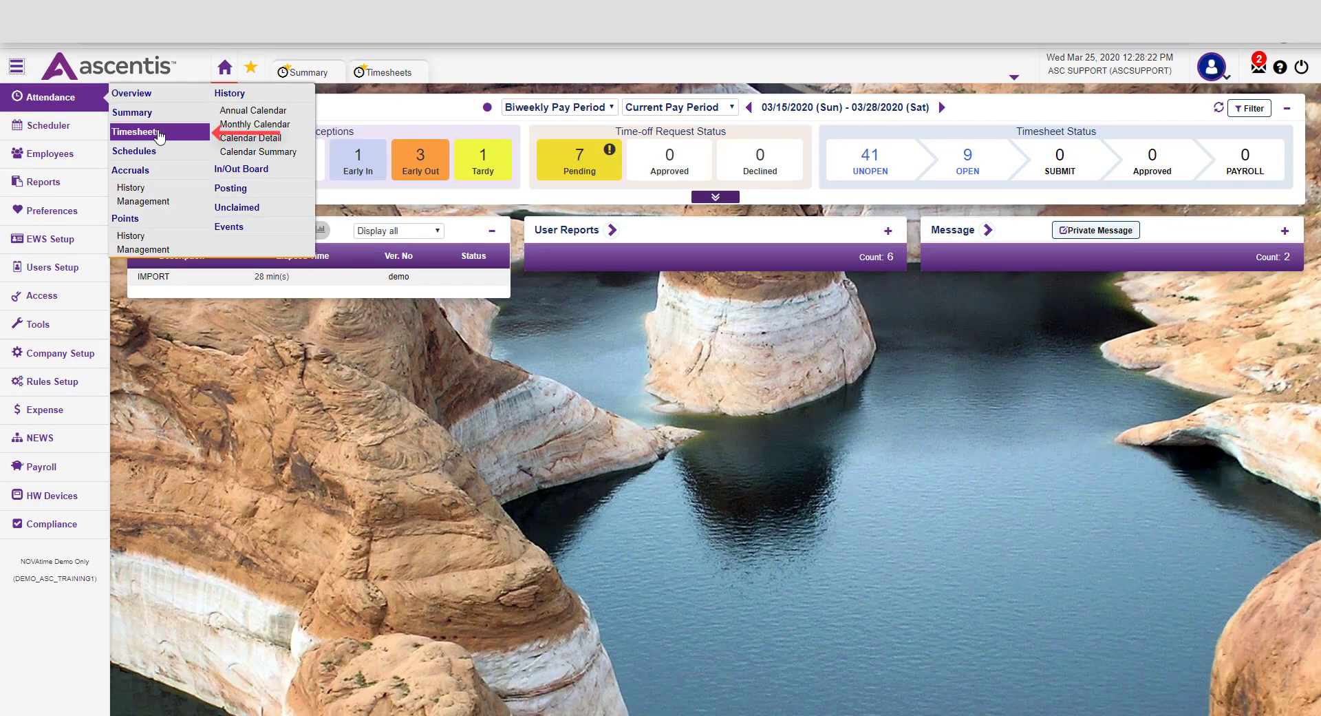
click(135, 132)
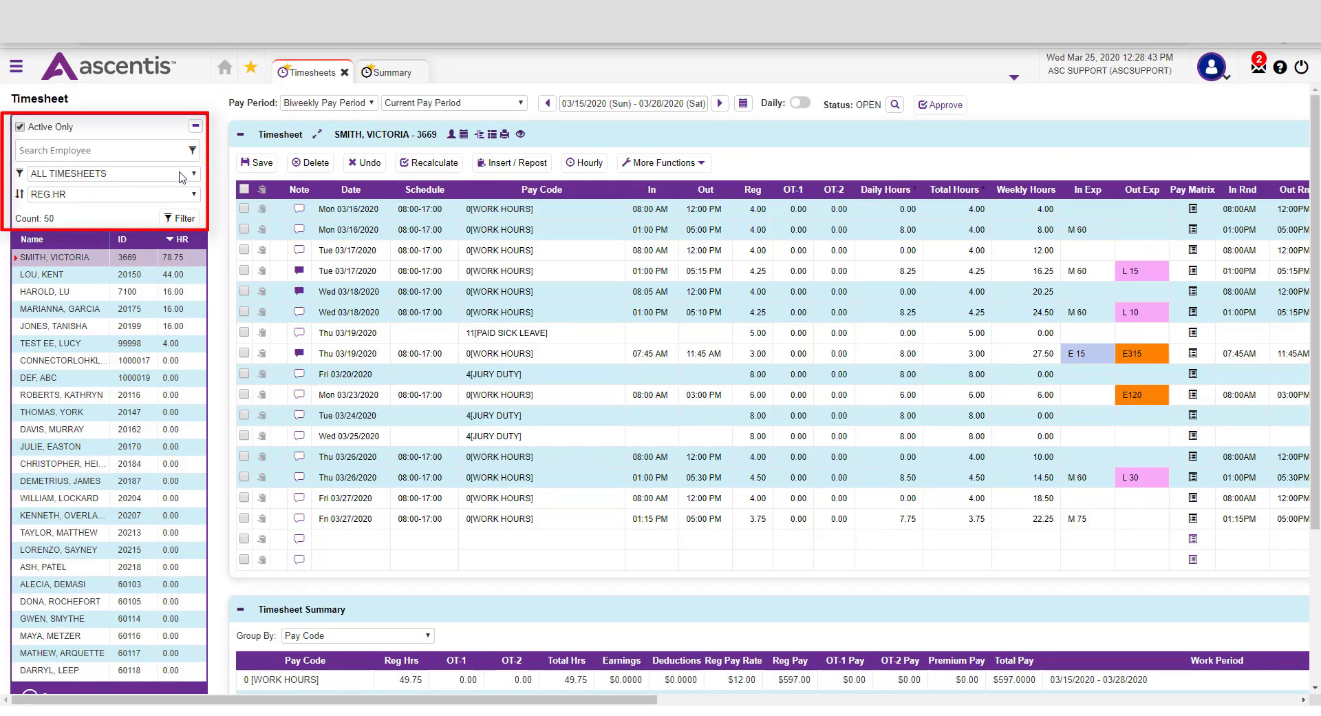
click(195, 172)
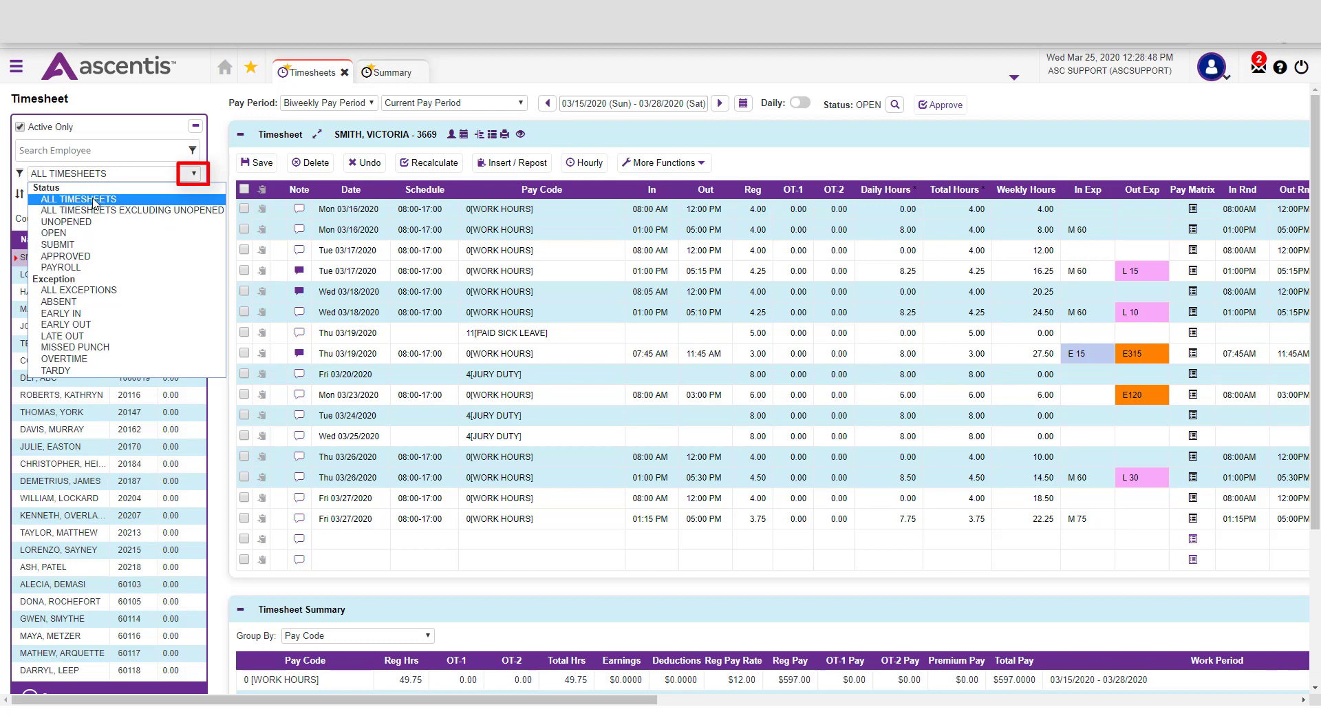
mouse_move(74, 233)
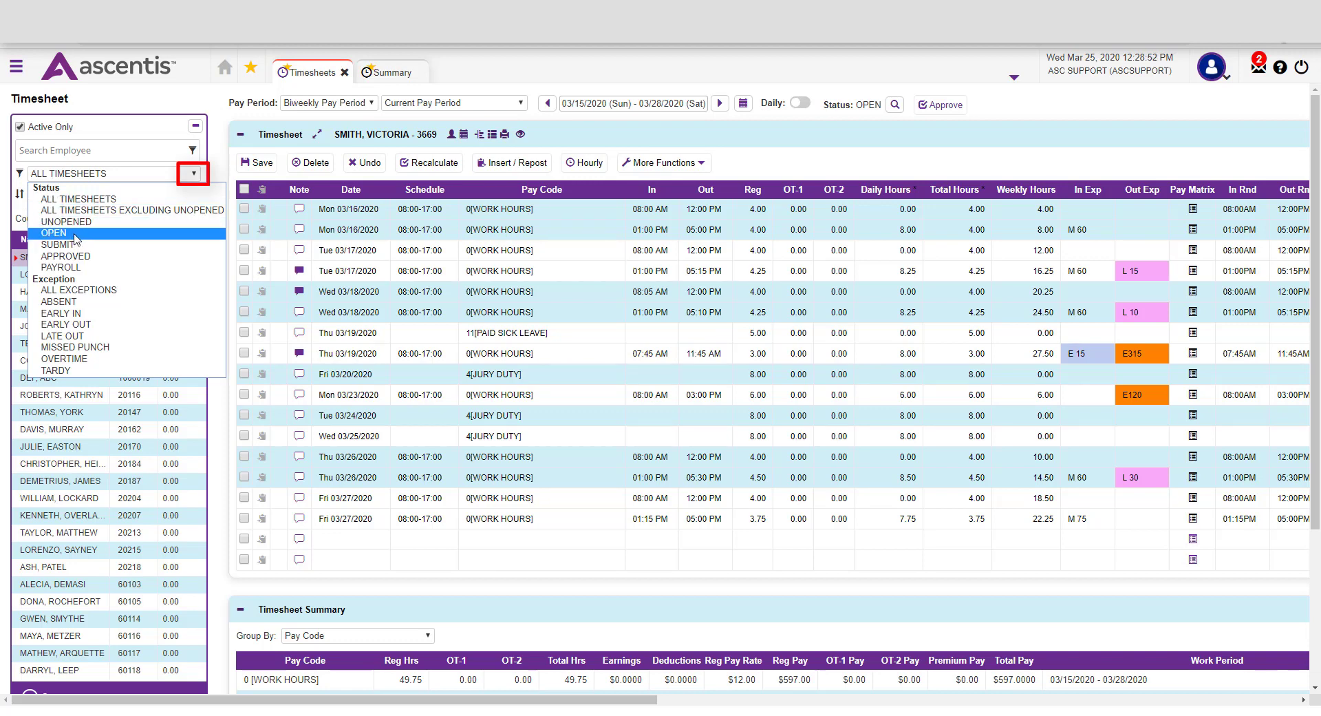
click(53, 233)
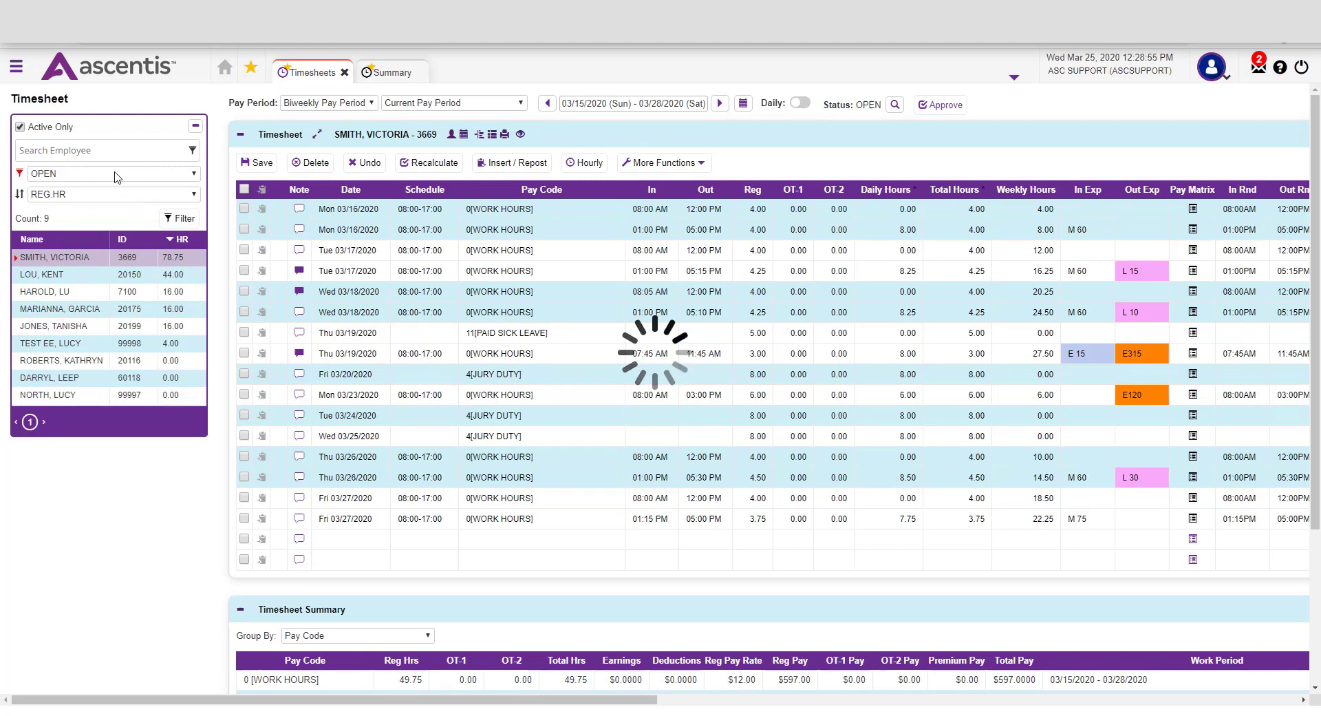
click(107, 174)
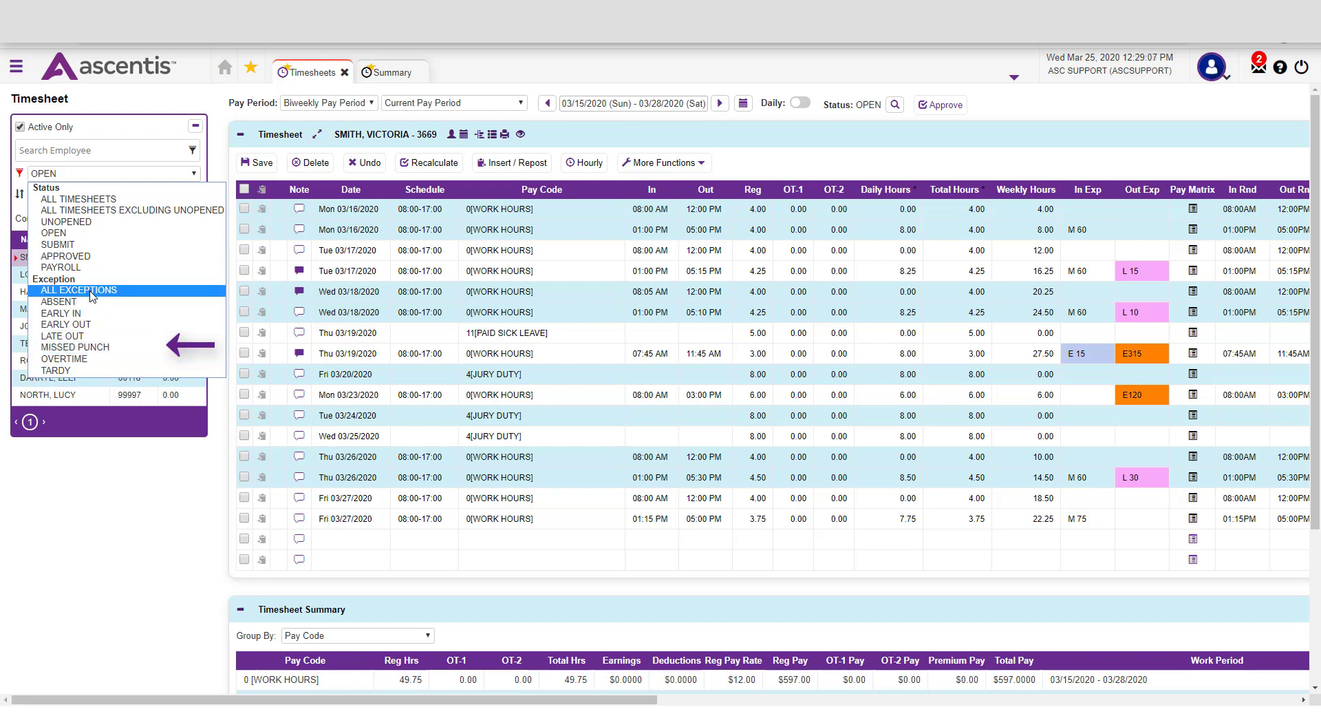
mouse_move(65, 359)
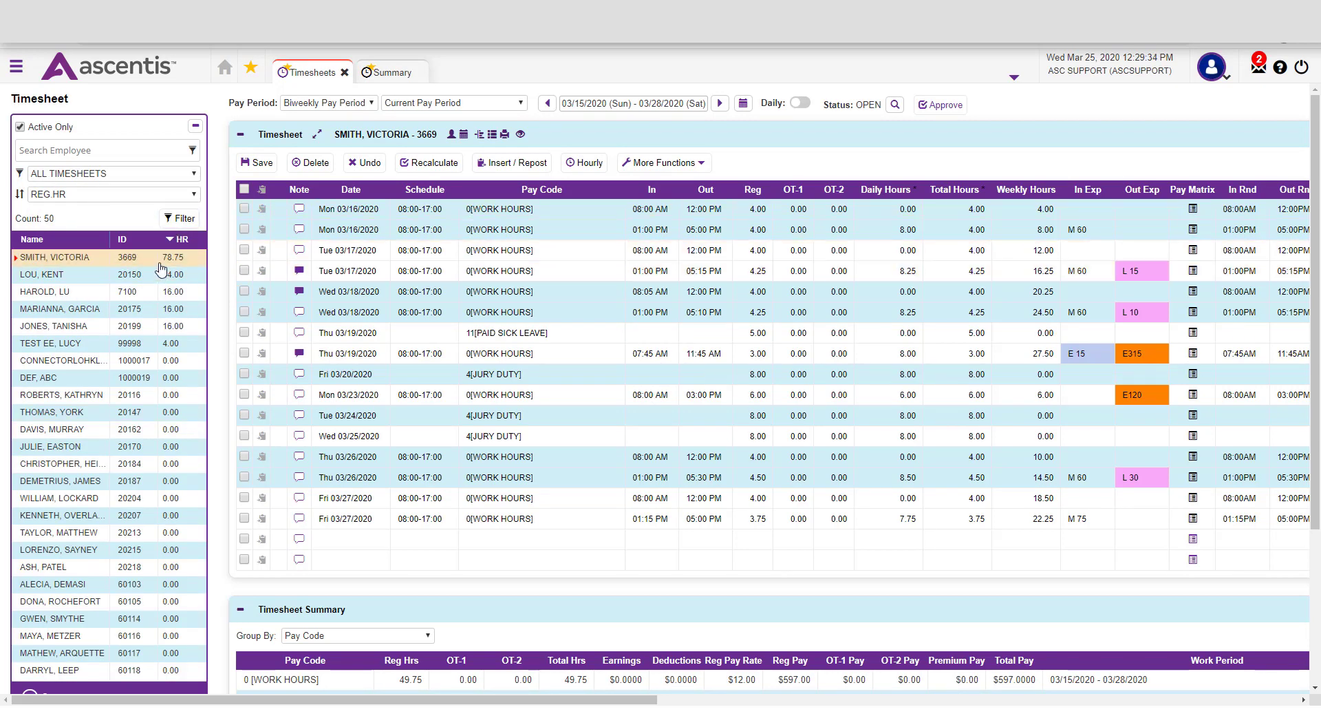
mouse_move(147, 449)
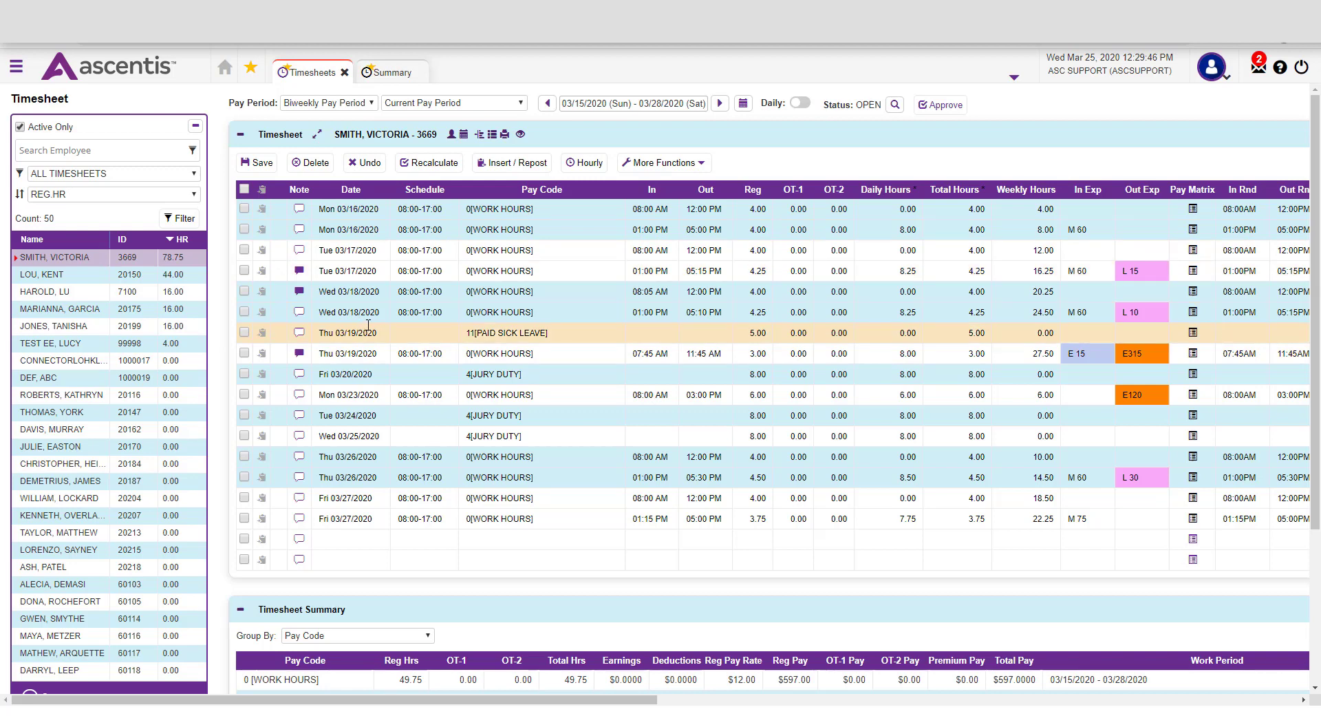
click(886, 229)
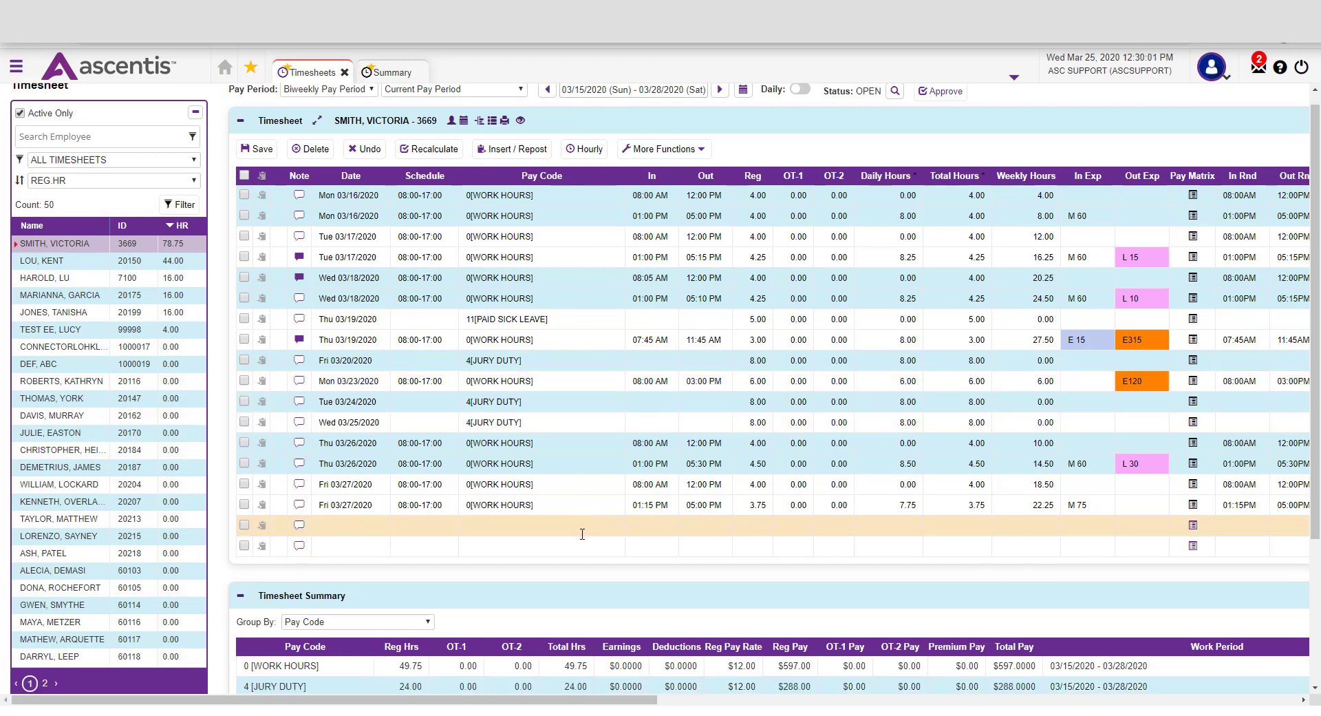
scroll(down, 3)
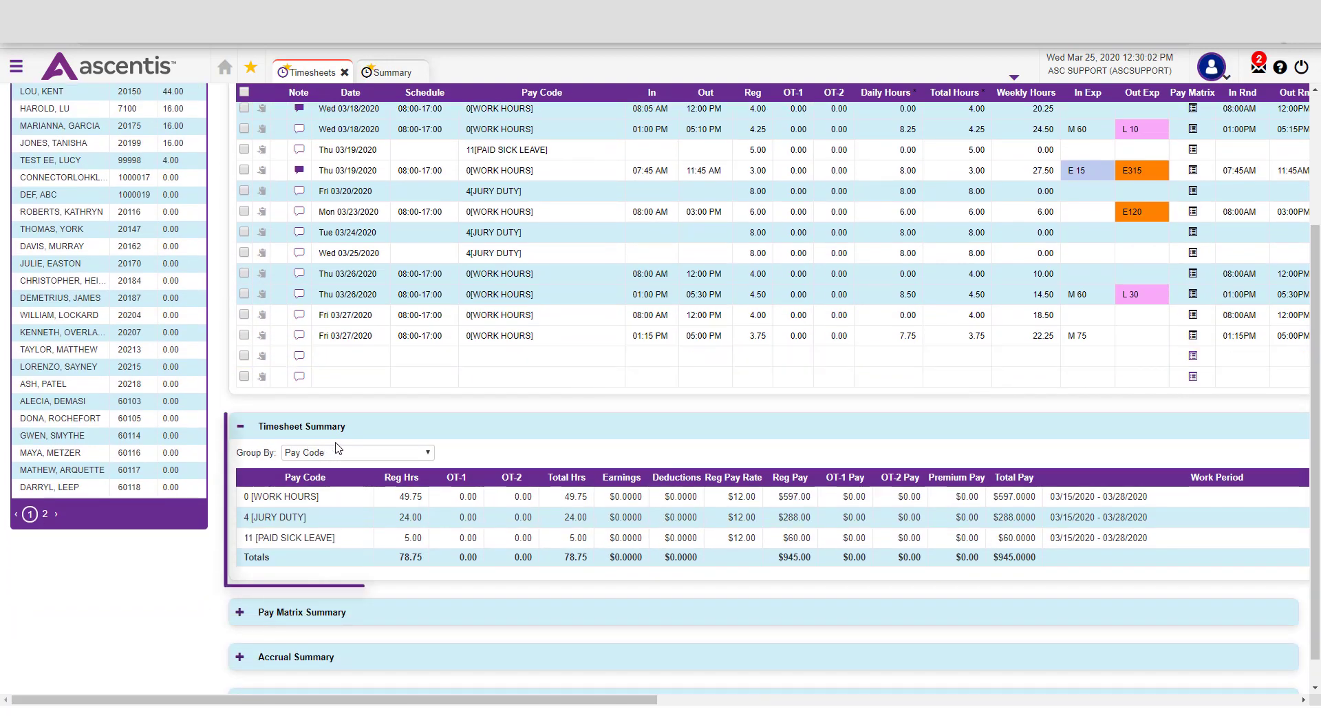
mouse_move(541, 531)
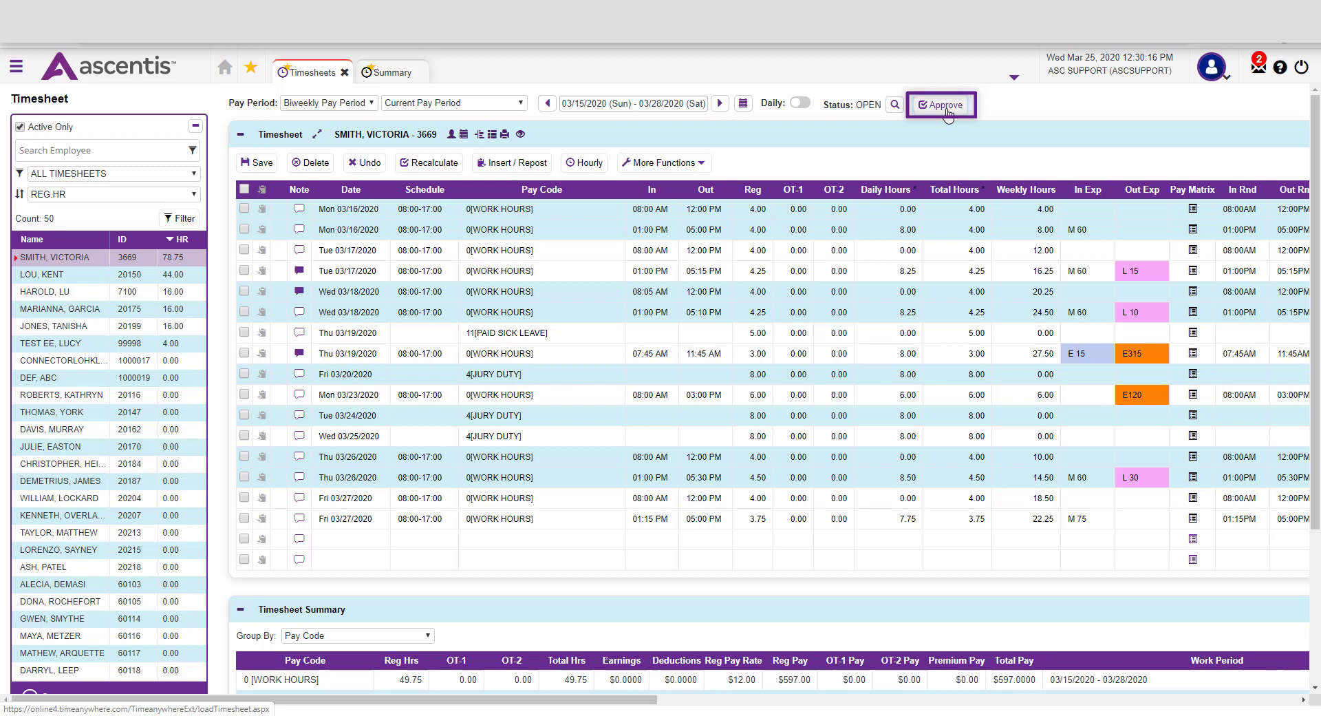
mouse_move(942, 105)
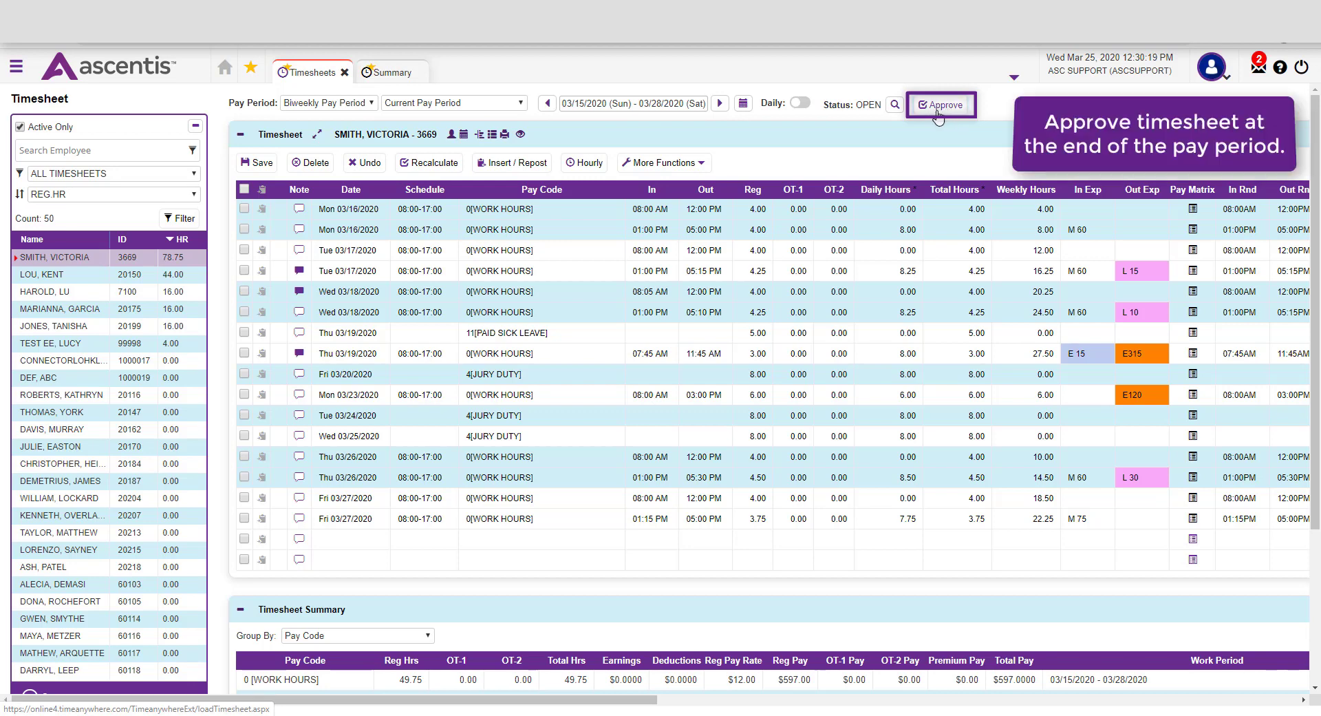
click(42, 274)
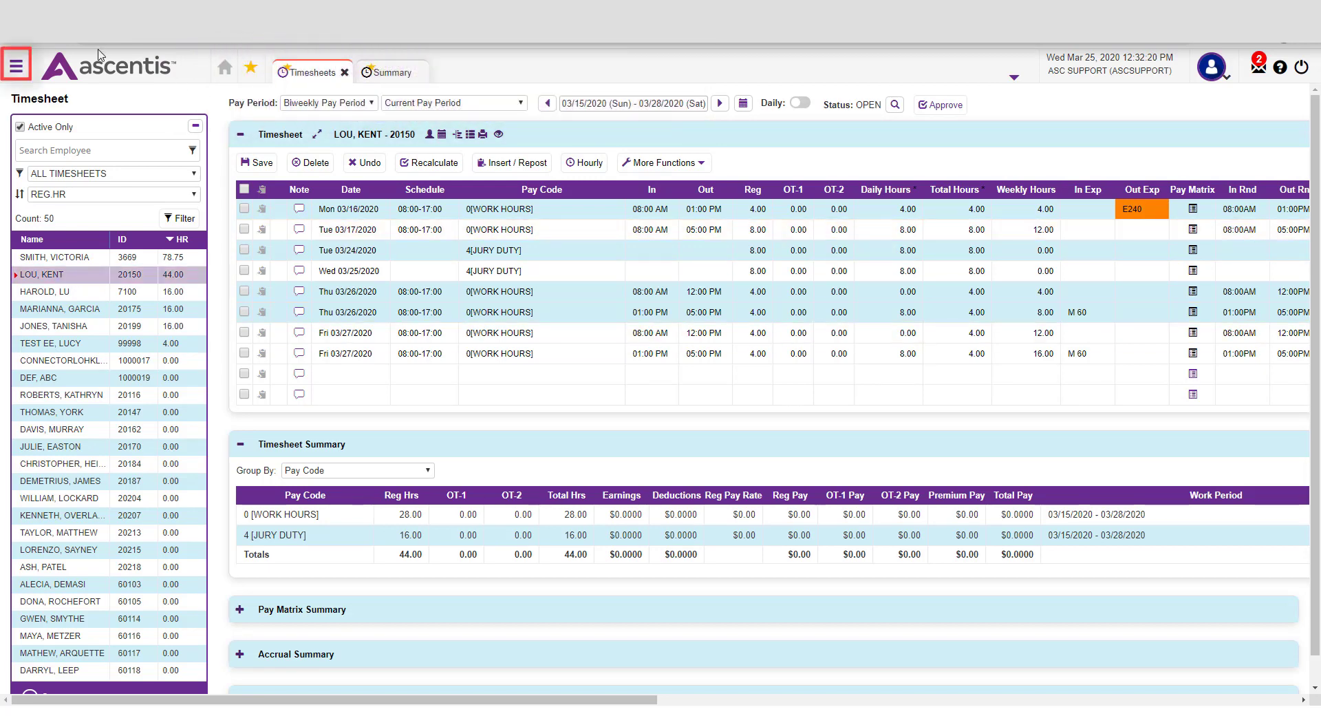
Go to Attendance > Summary from the hamburger menu.
click(16, 65)
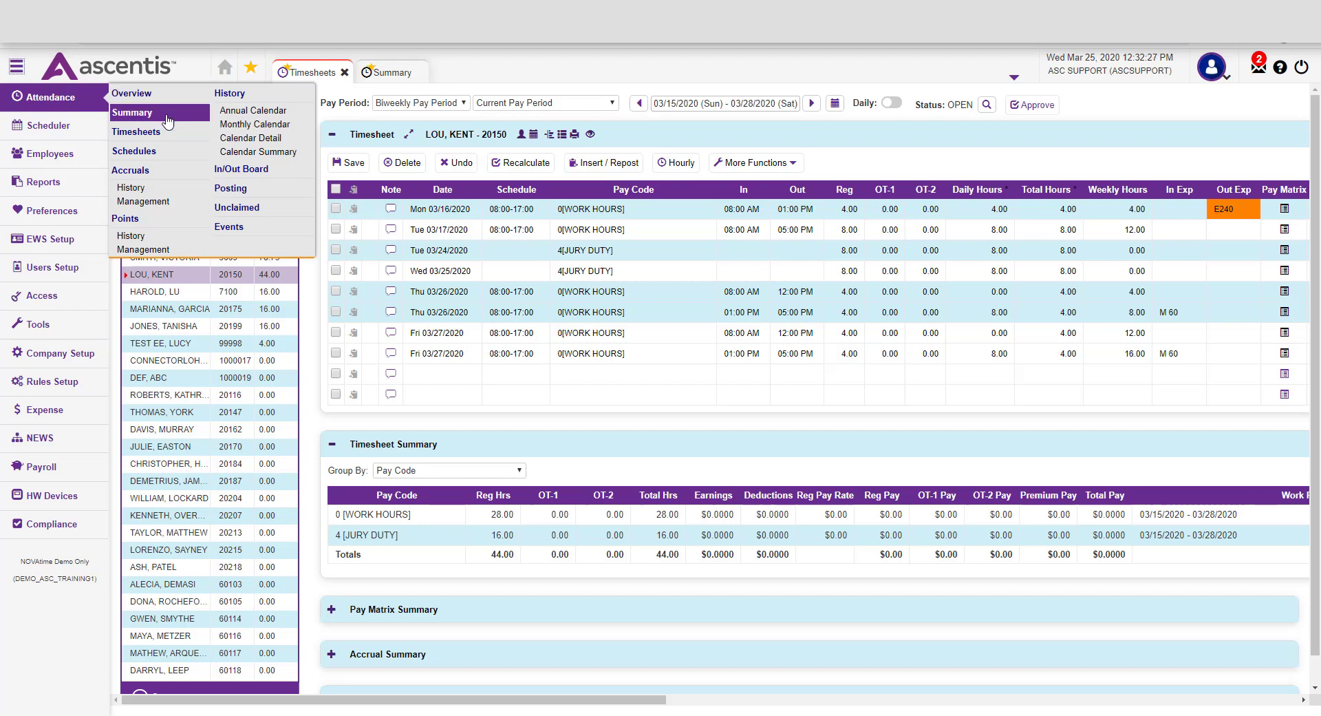
click(132, 112)
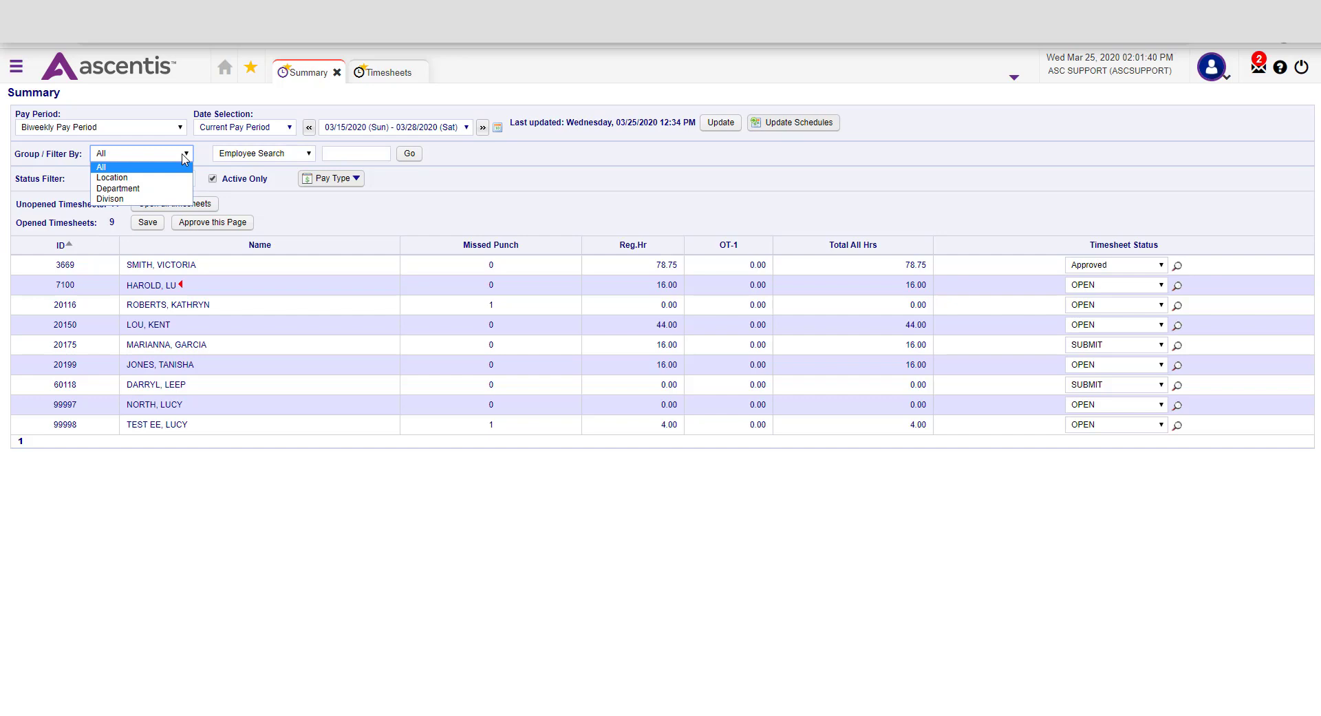
click(100, 166)
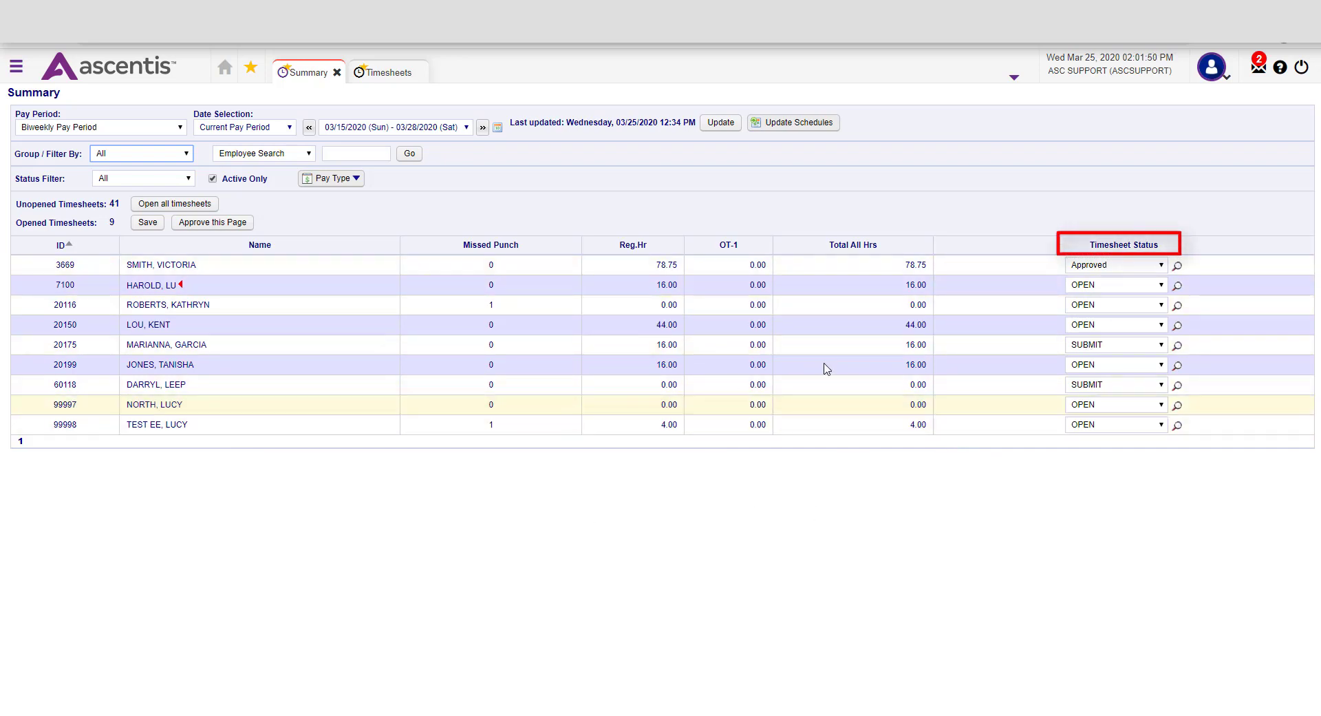
click(1114, 284)
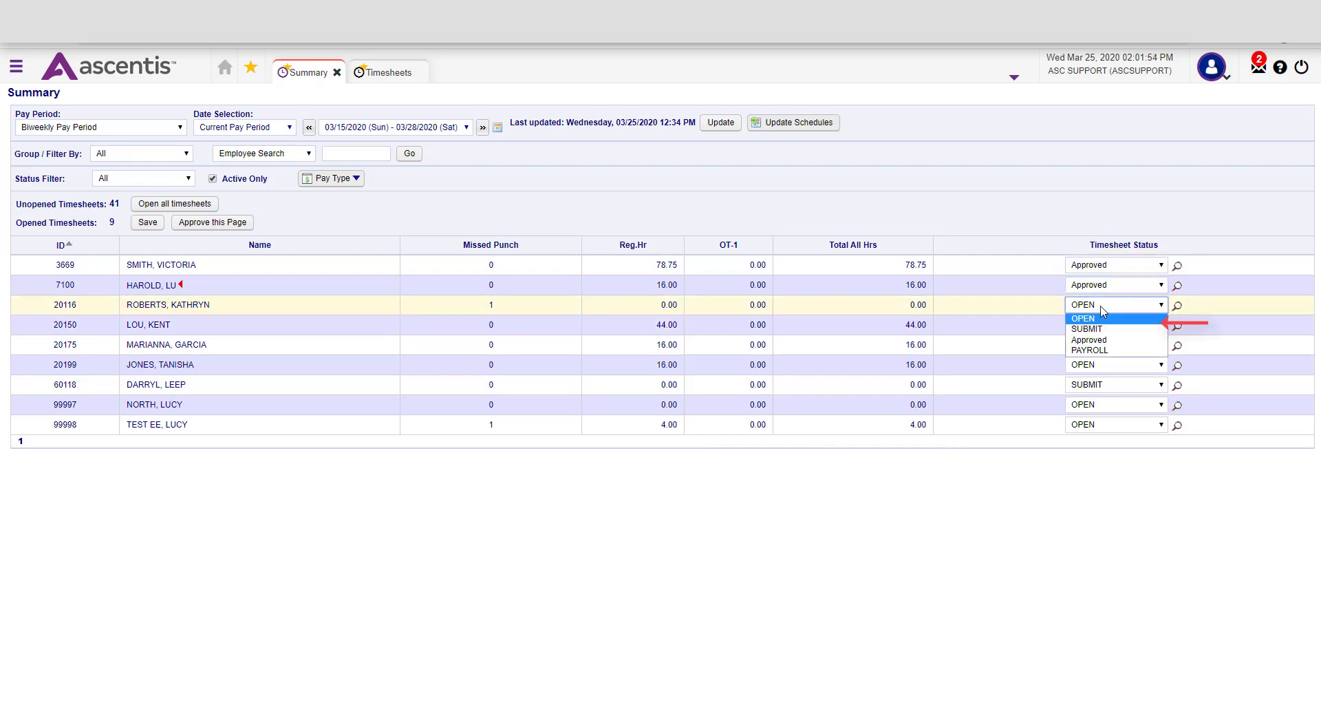
click(1089, 340)
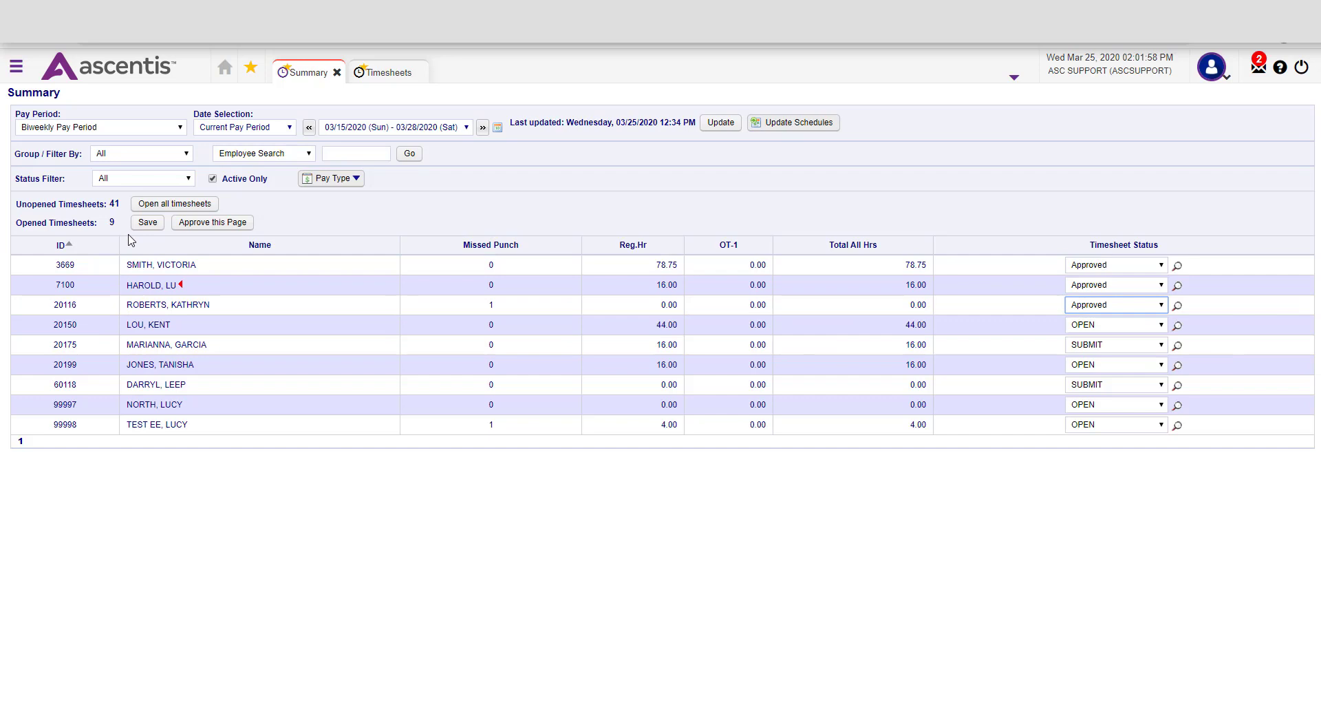
click(146, 222)
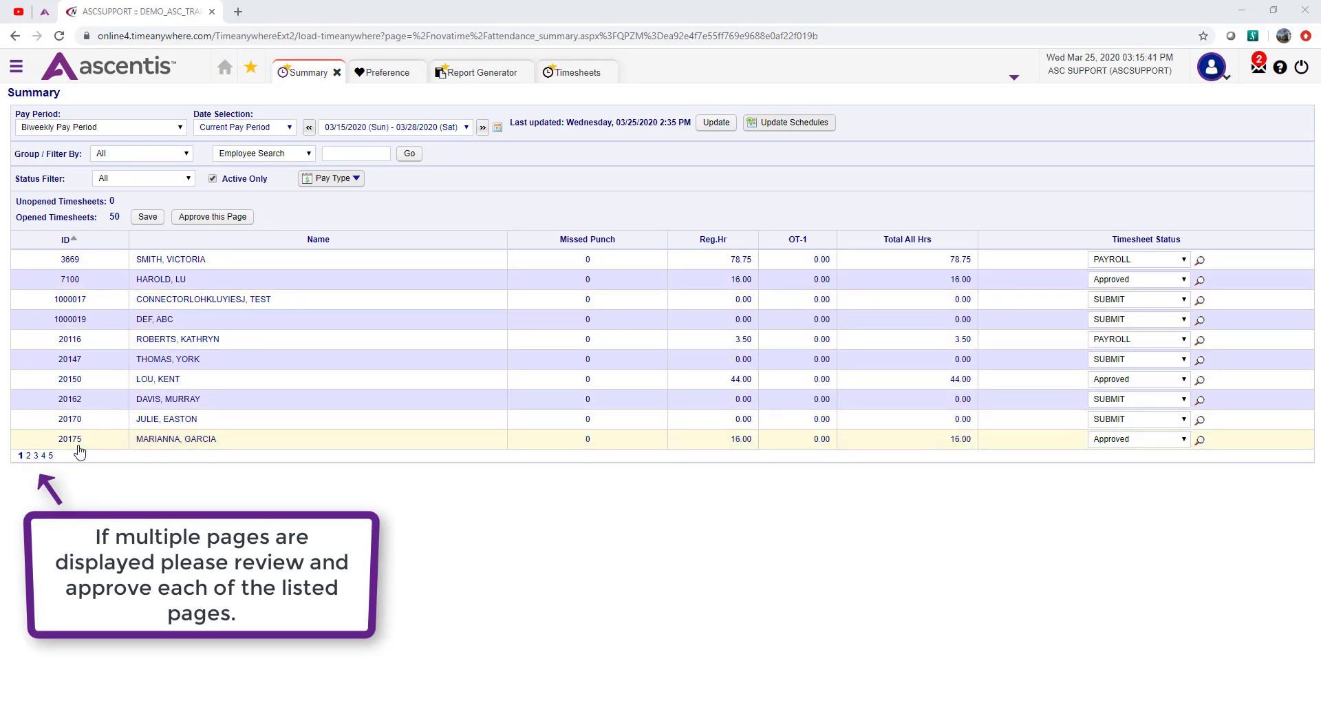
Approve every timesheet on the Summary page with Approve this Page.
click(213, 216)
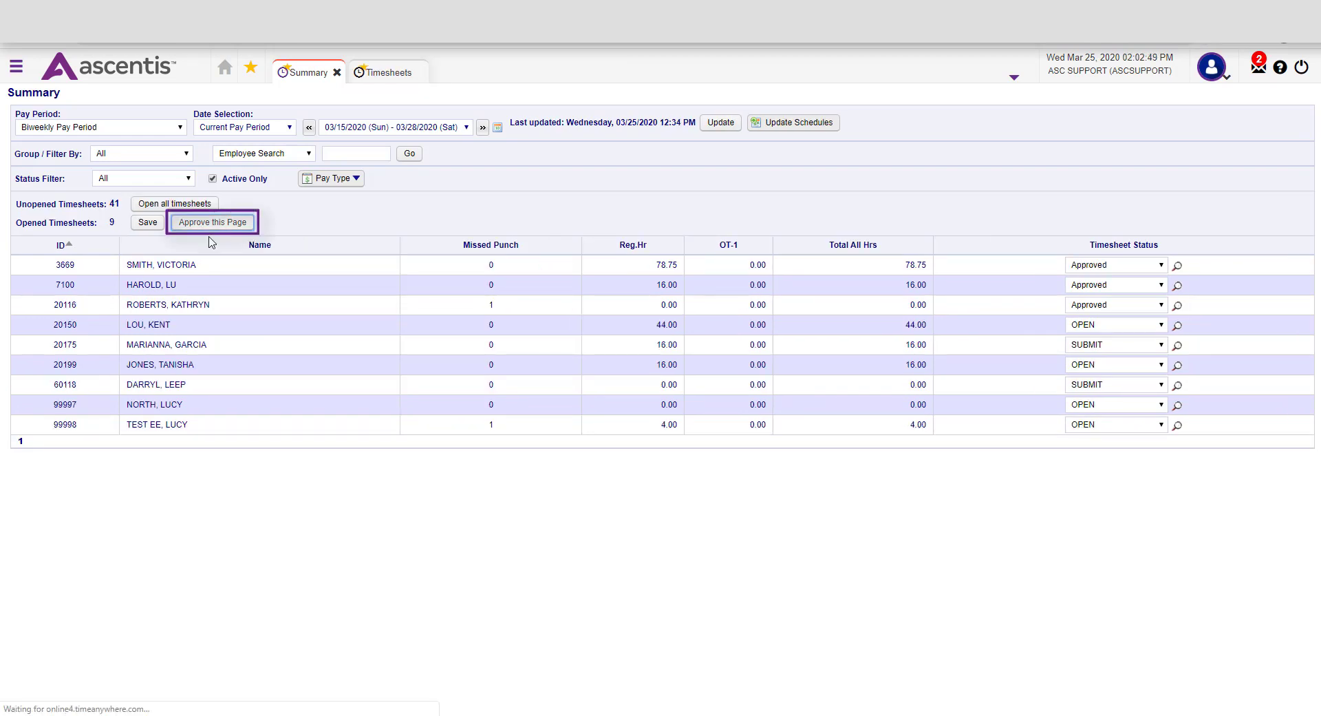
click(213, 221)
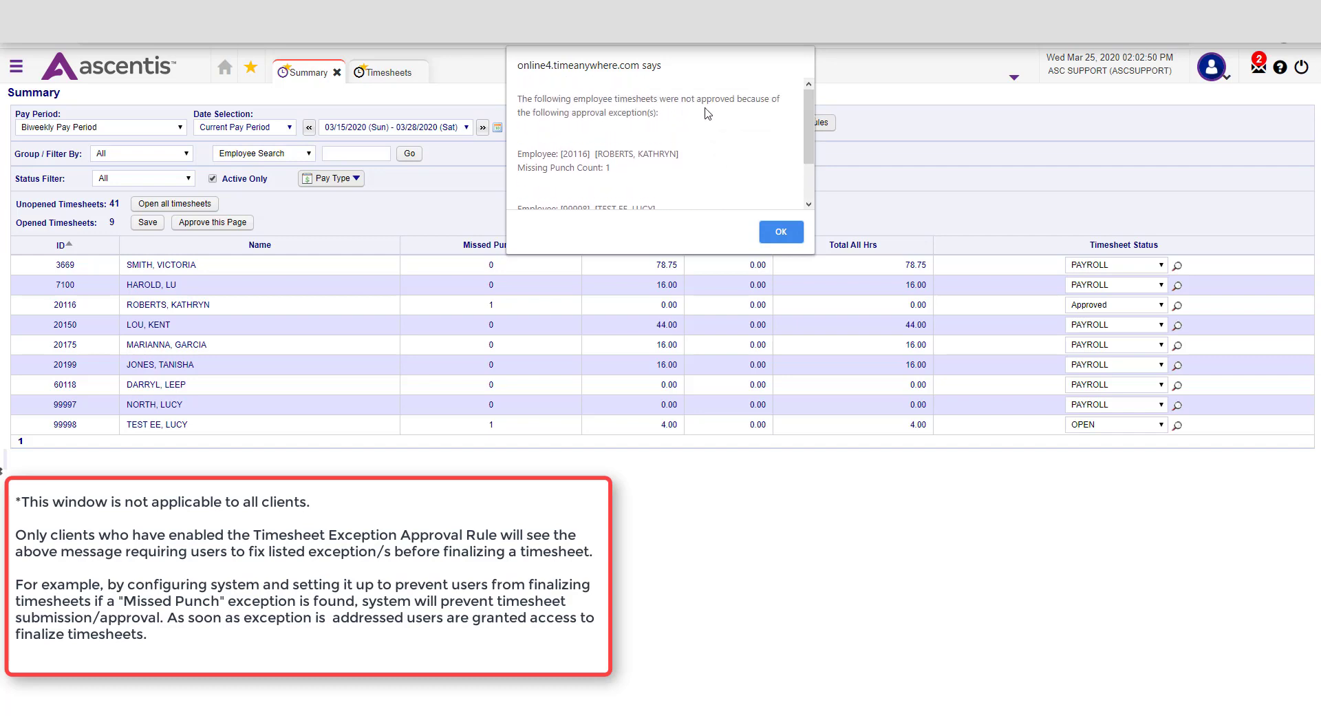
mouse_move(566, 145)
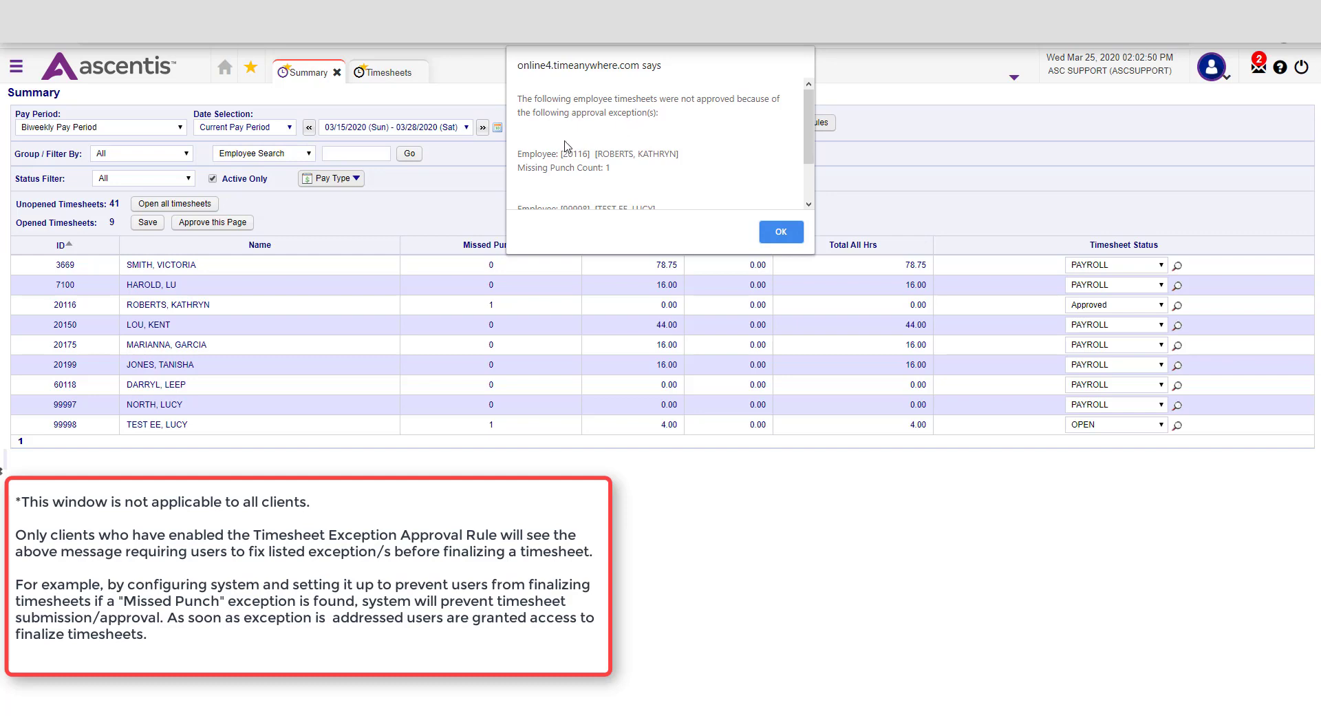
Acknowledge the missed-punch exceptions notice with OK and save the Summary.
scroll(down, 3)
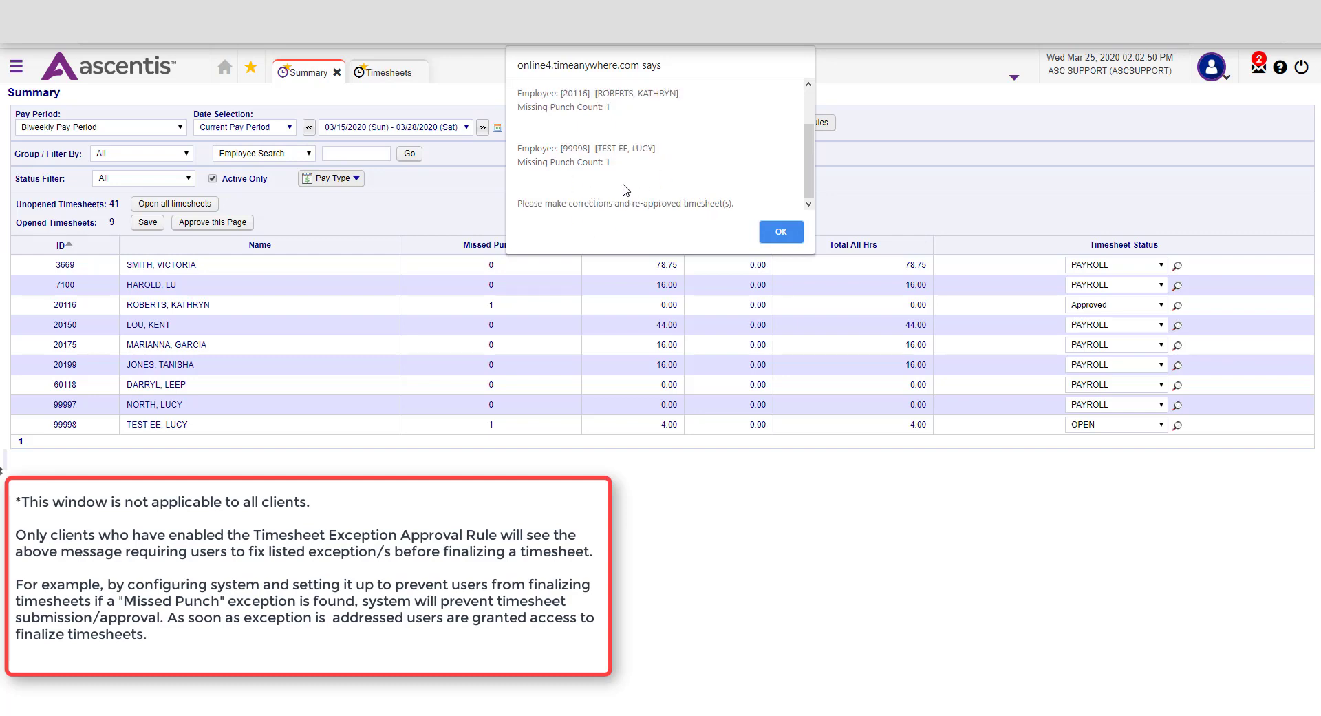
click(779, 232)
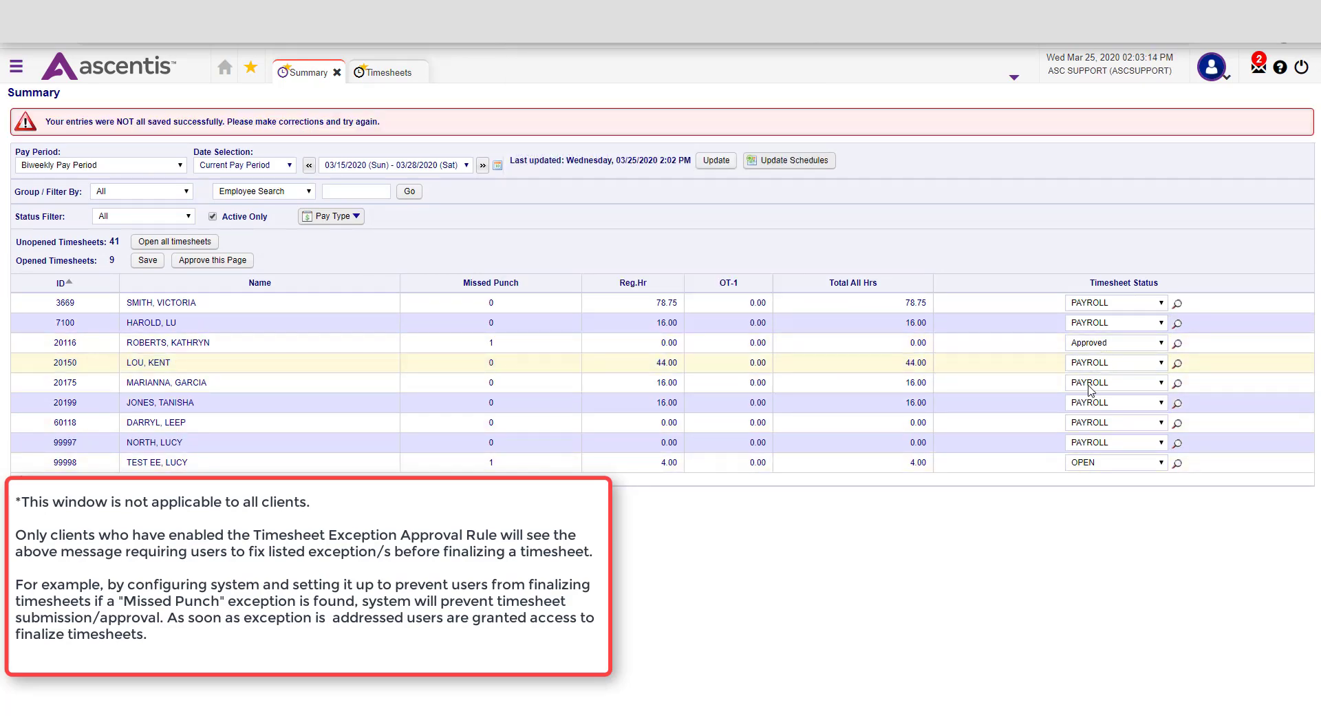
click(212, 259)
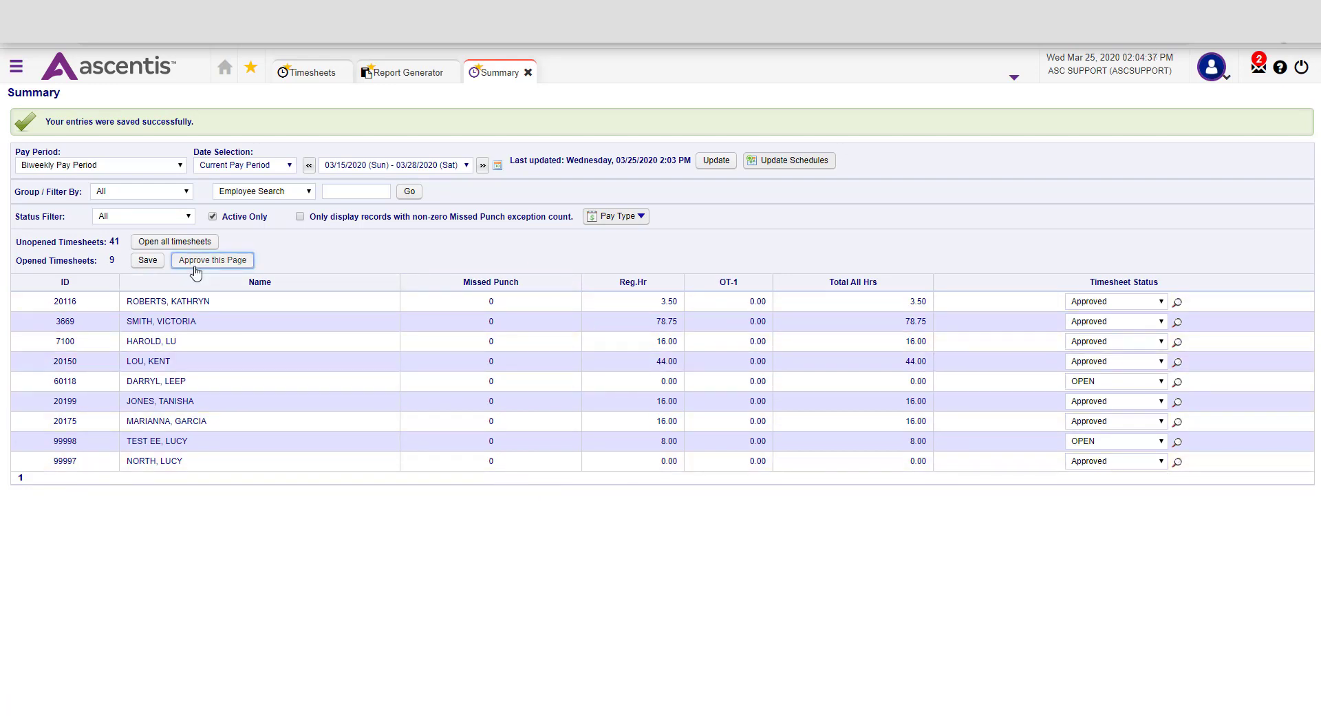
click(212, 259)
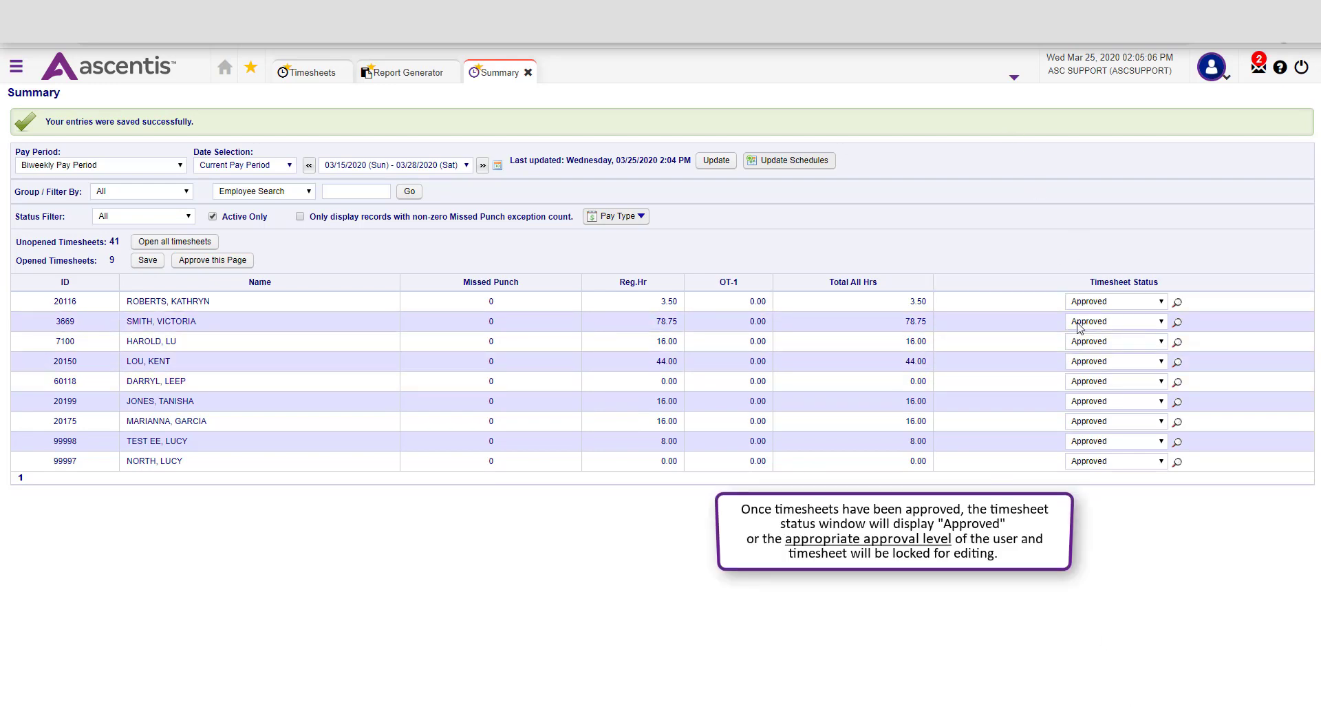
mouse_move(1137, 498)
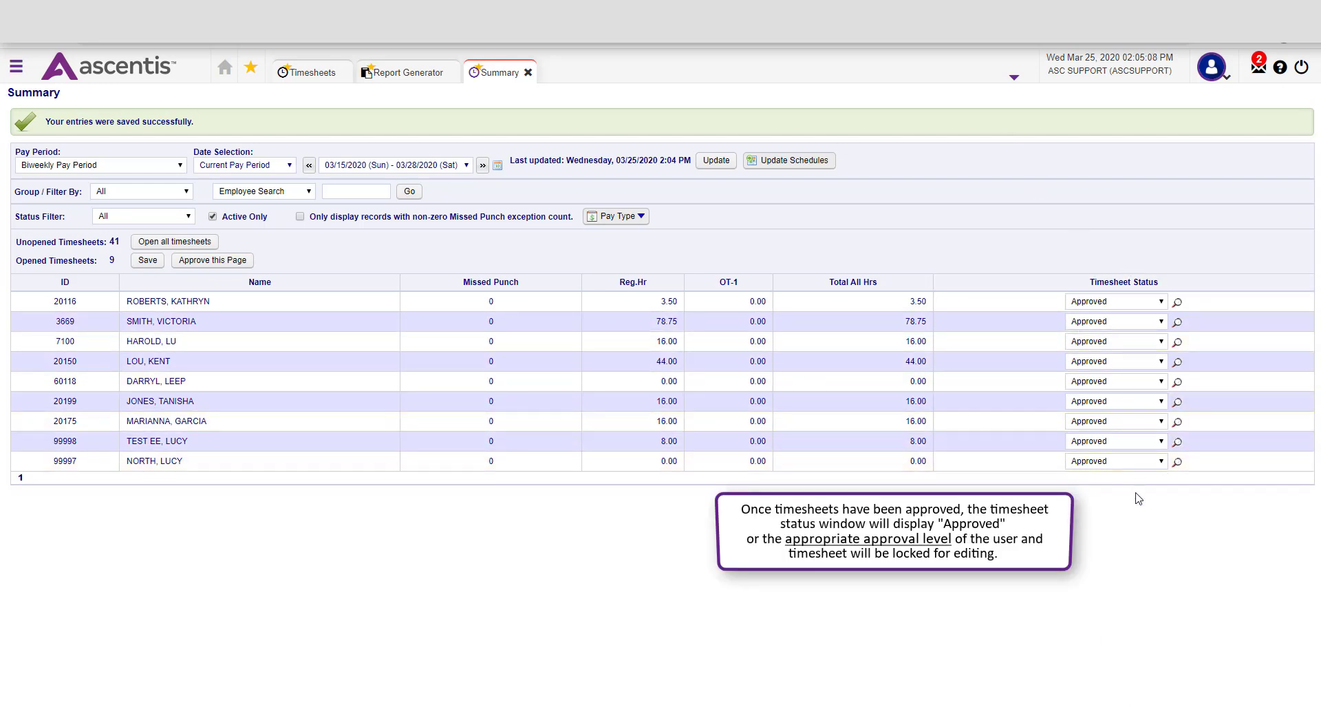
click(1114, 301)
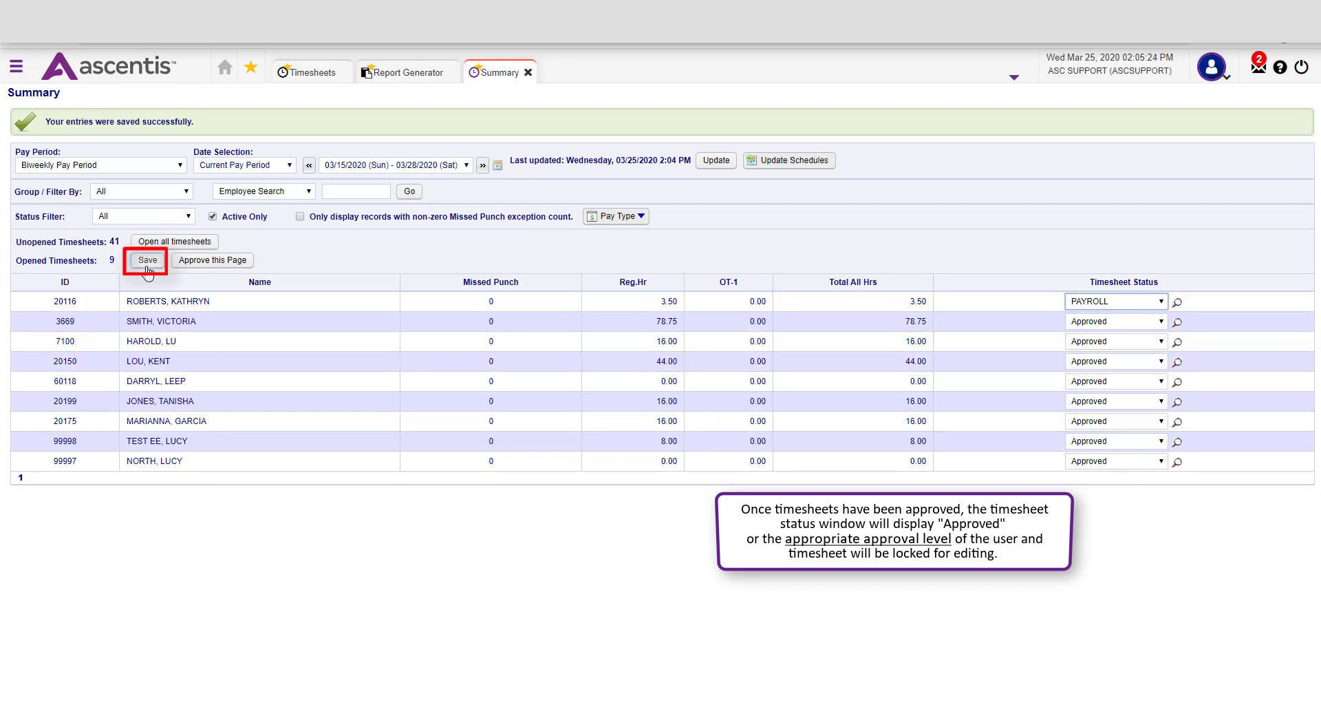
click(173, 241)
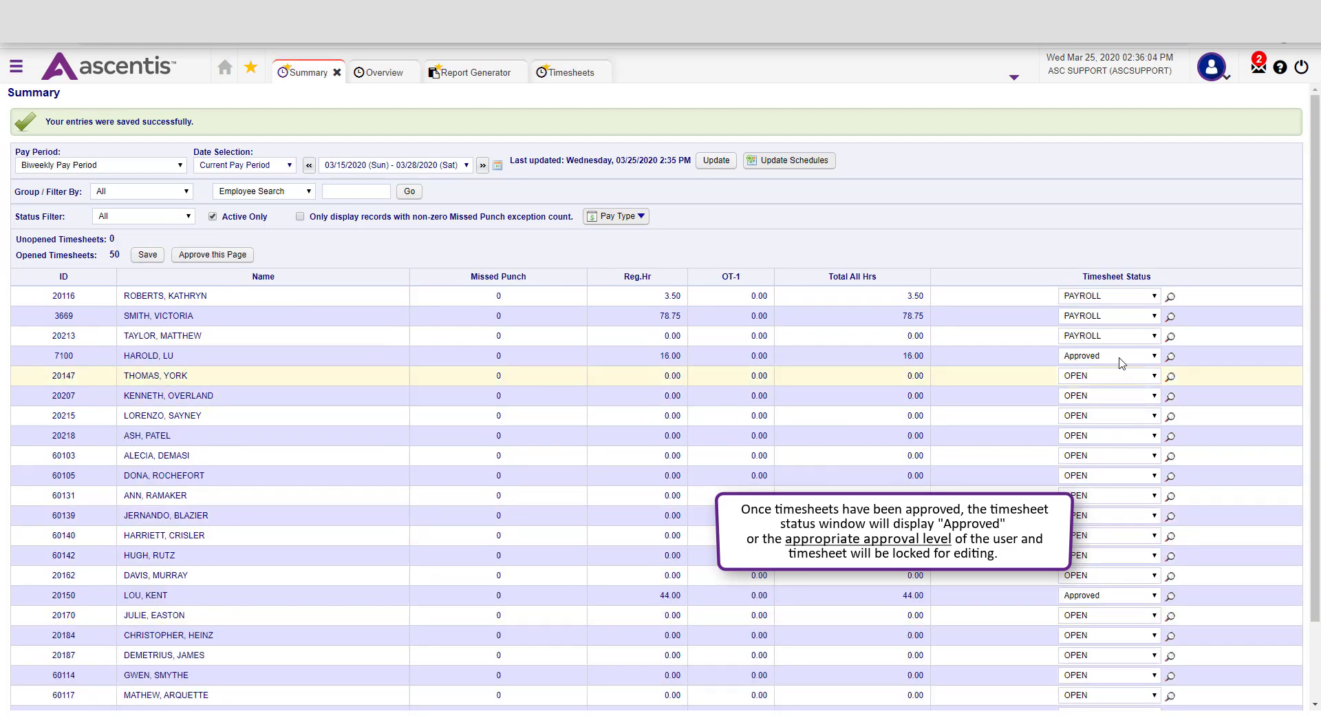
mouse_move(80, 610)
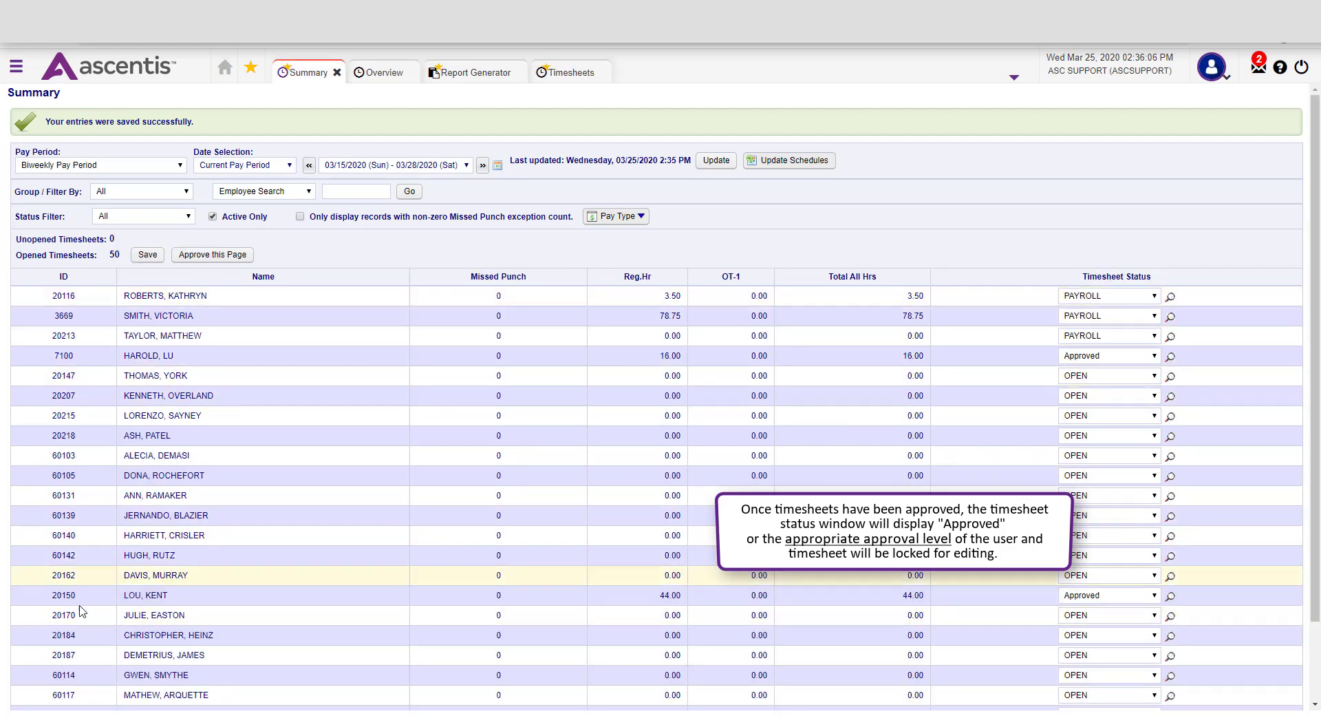